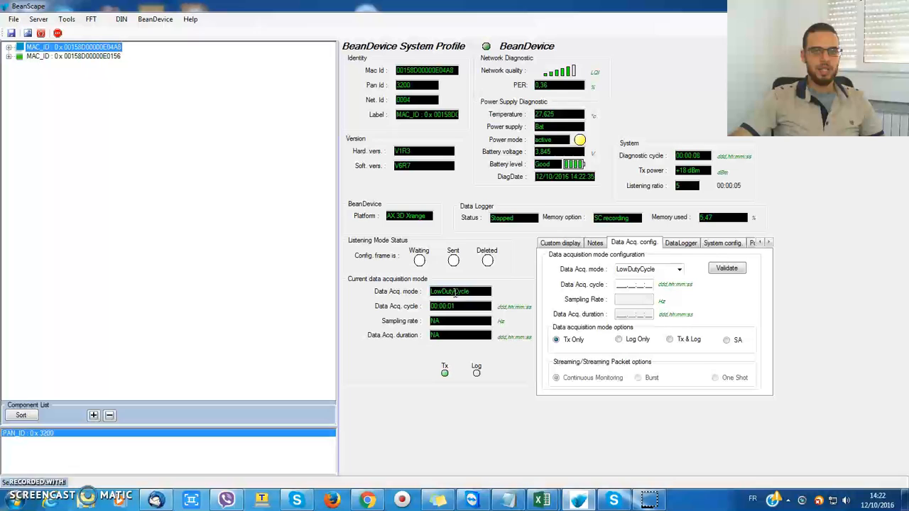
Step: Read the configured log directory C:\log_beanscape in BeanScape Configuration via Tools > Options
click(65, 20)
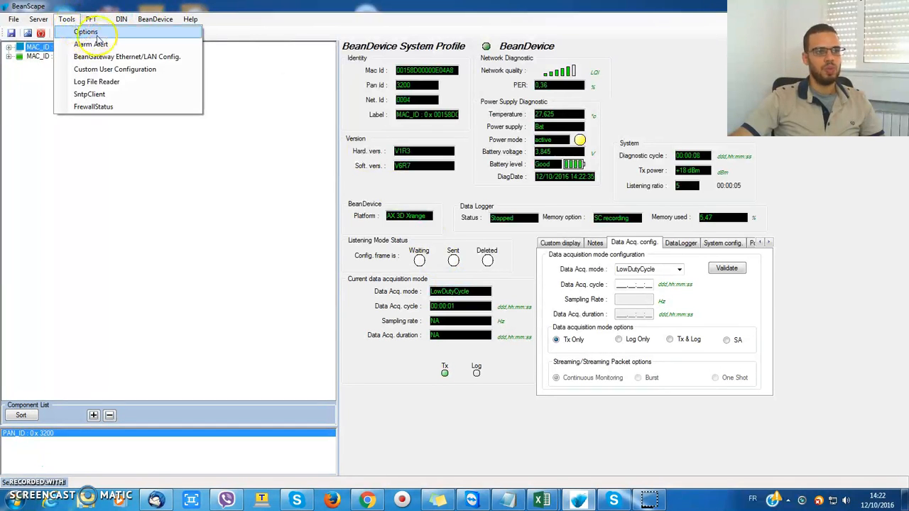
click(85, 31)
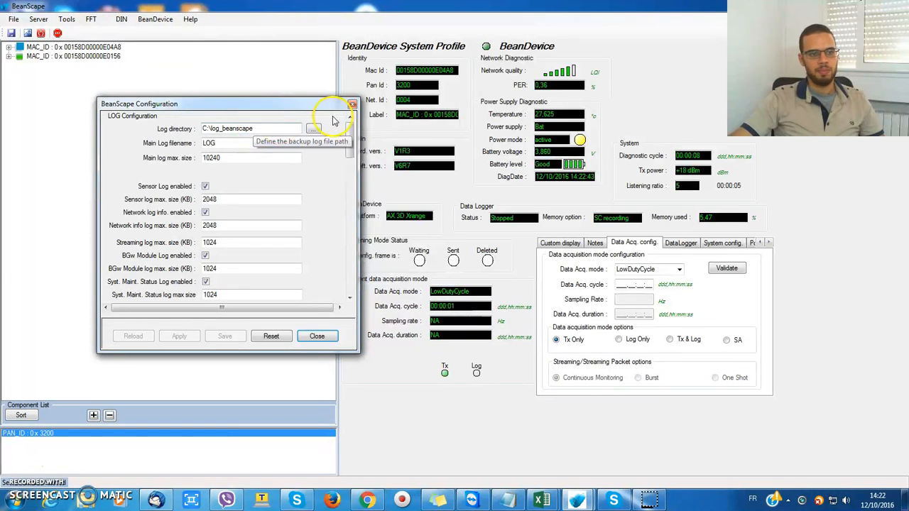
click(315, 128)
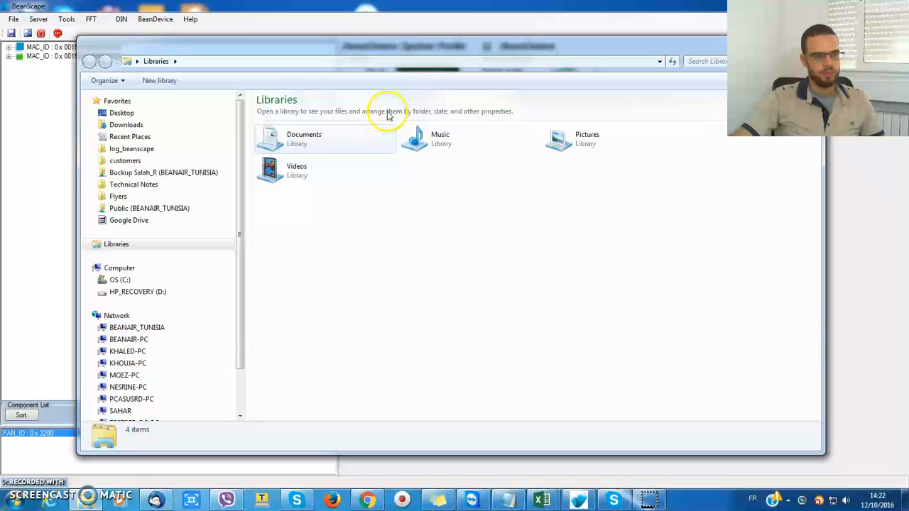
Step: Browse C:\log_beanscape\Folder 04A8\TX Folder and select the Ch_Y transmit log file
click(121, 280)
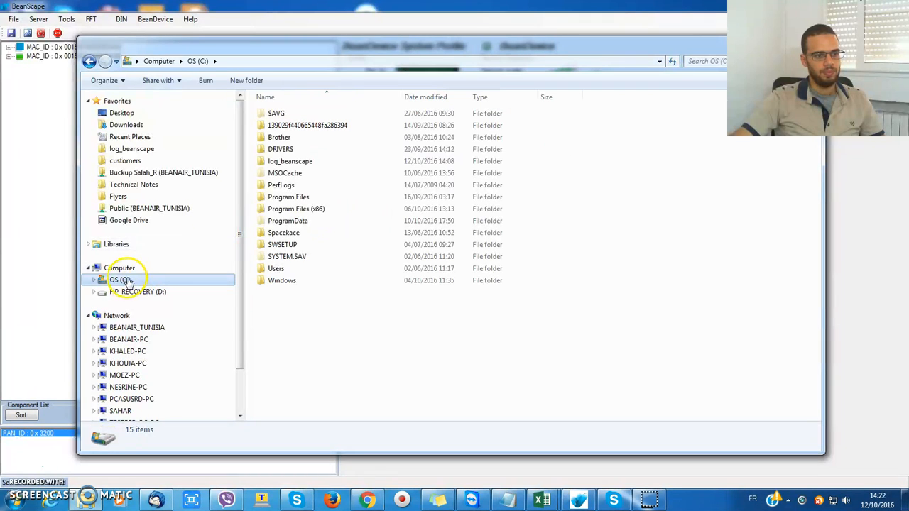
double_click(290, 161)
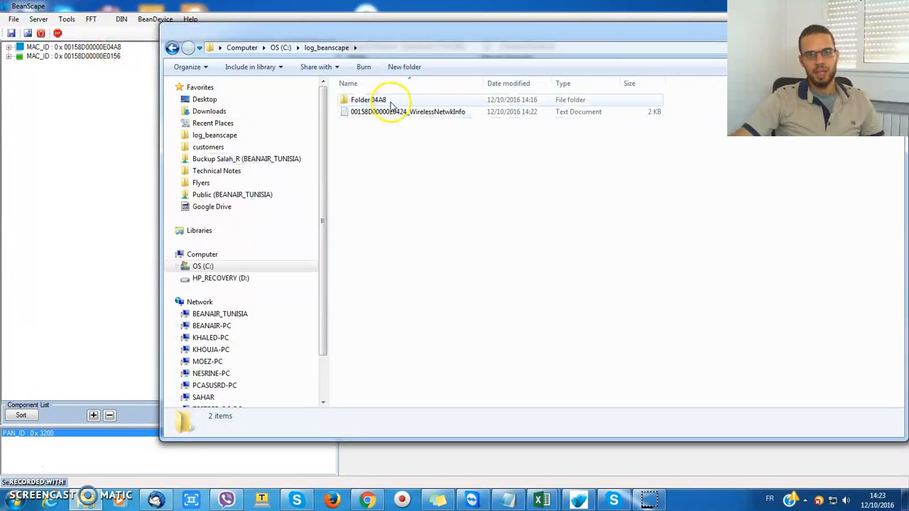
double_click(368, 100)
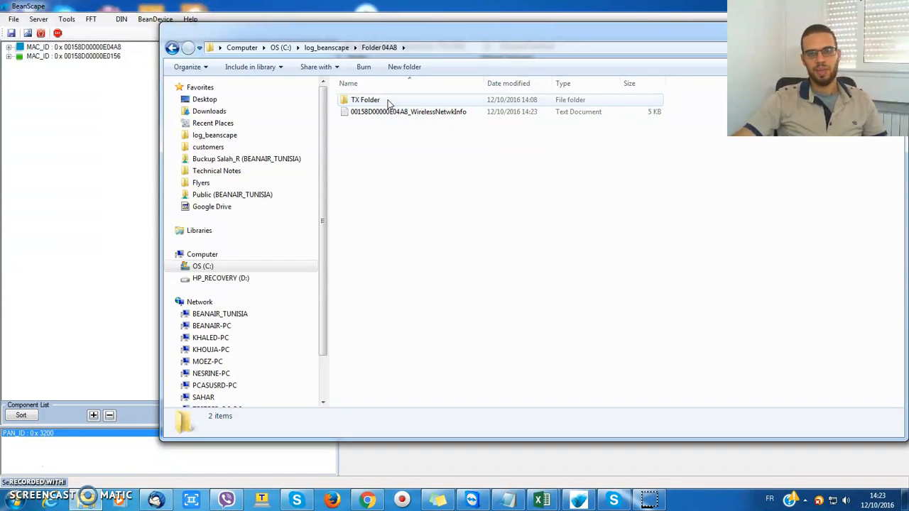
double_click(365, 100)
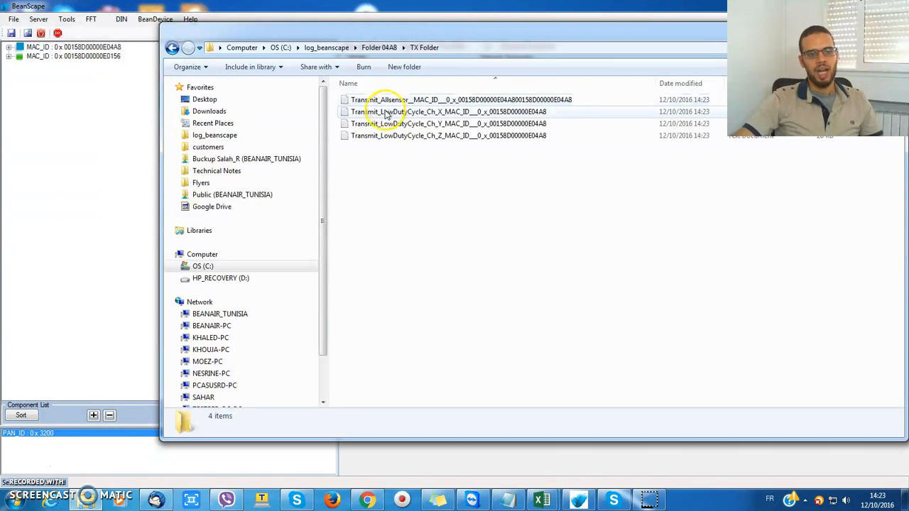
mouse_move(381, 135)
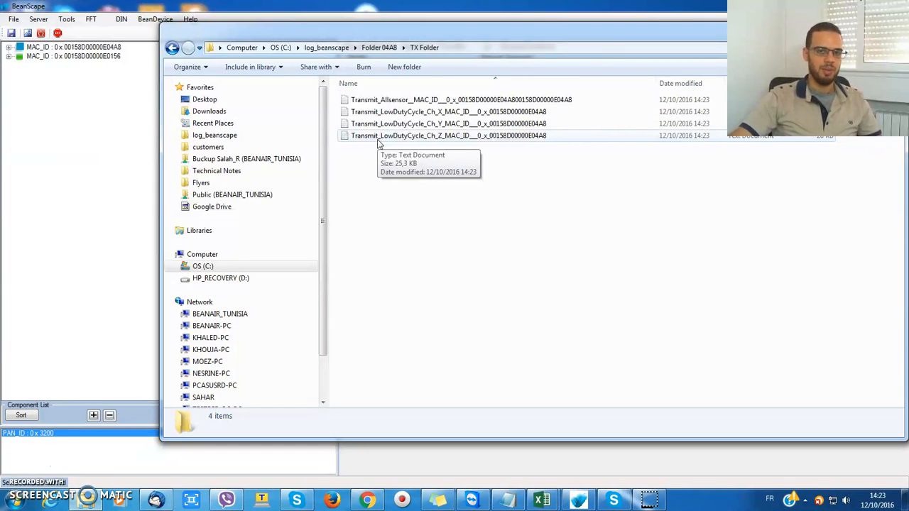
click(448, 124)
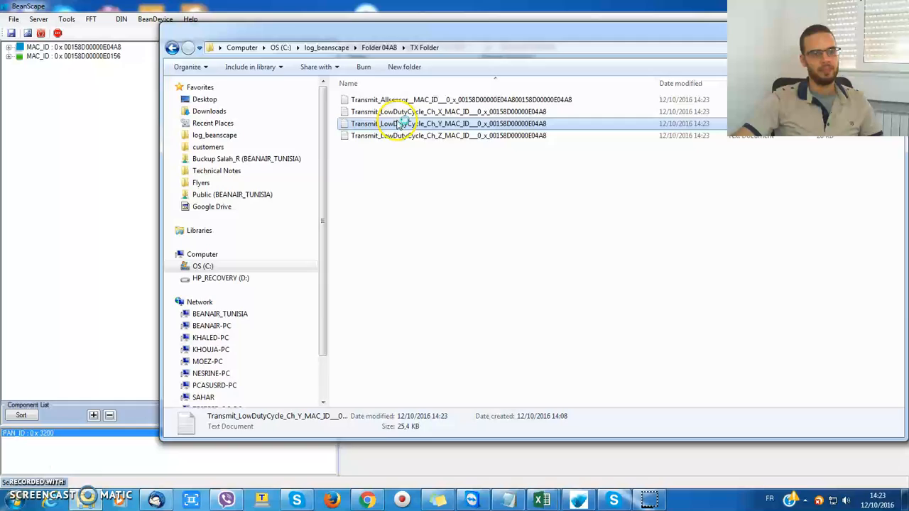
Step: View the Ch_Y log's Date; Measure lines in Notepad, then close it
double_click(448, 124)
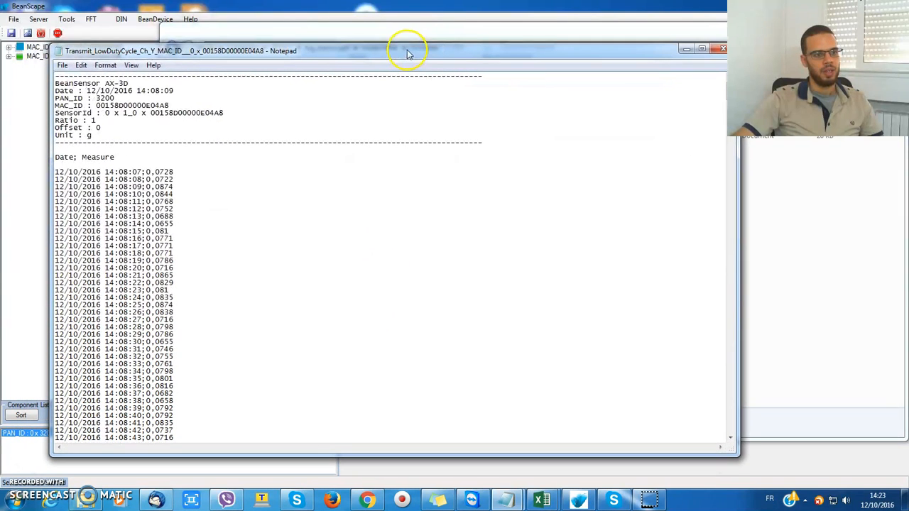
mouse_move(662, 60)
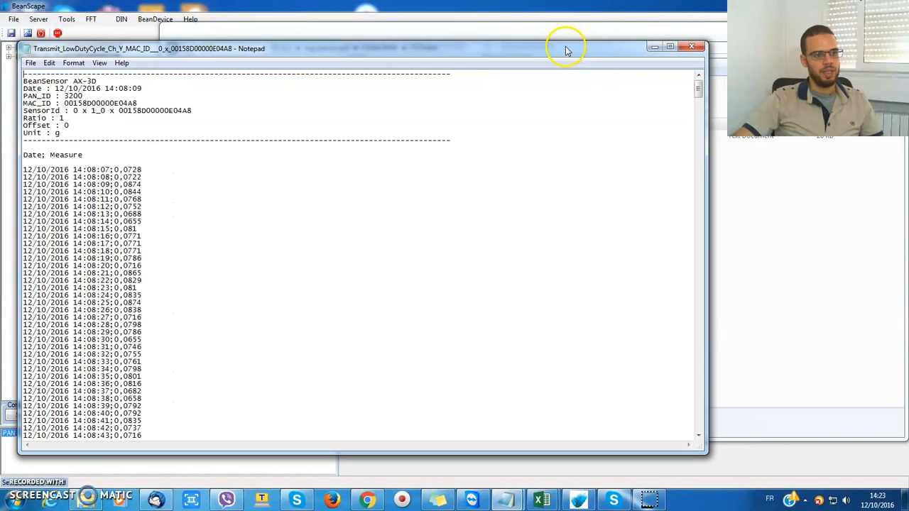
mouse_move(577, 74)
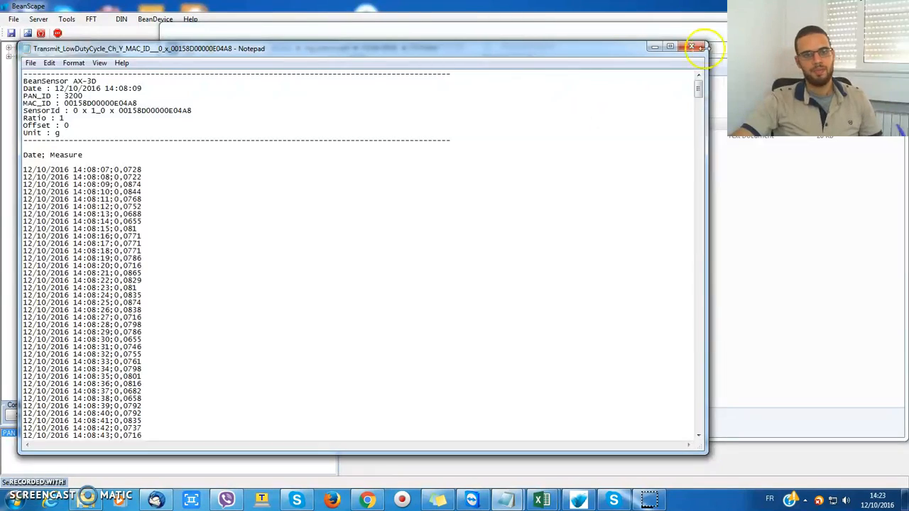
click(692, 48)
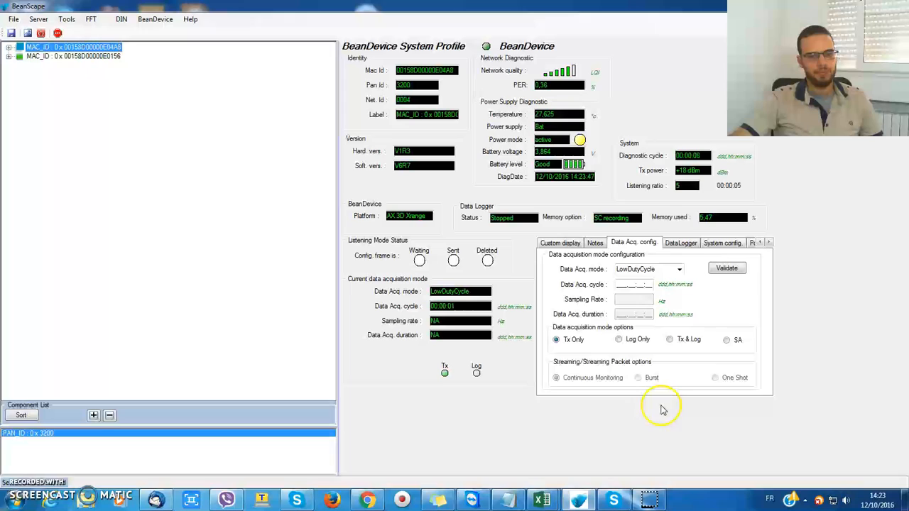
Step: From Excel, browse to the TX Folder and open the Ch_X LowDutyCycle log text file
click(543, 500)
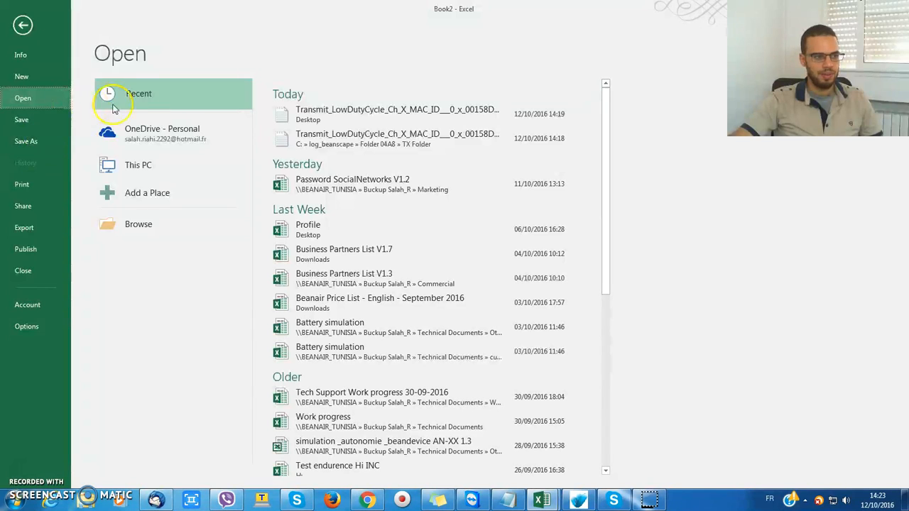
click(139, 224)
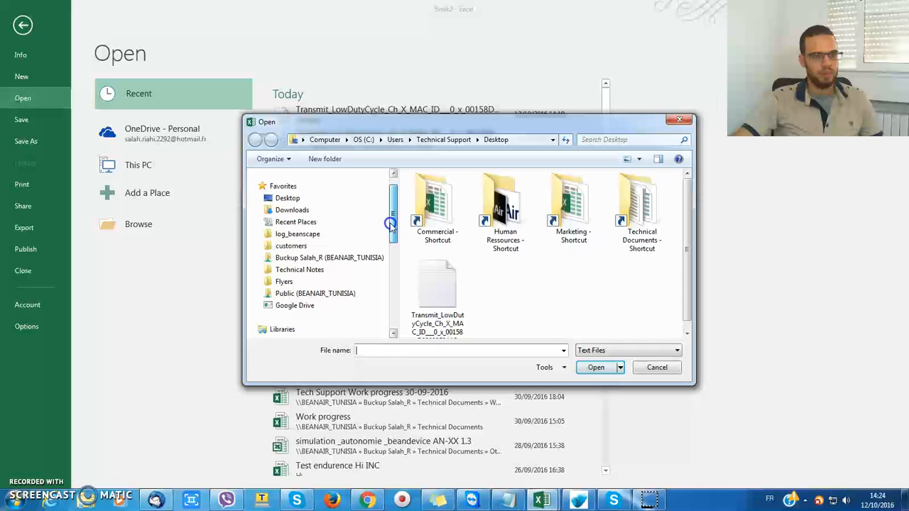
double_click(297, 233)
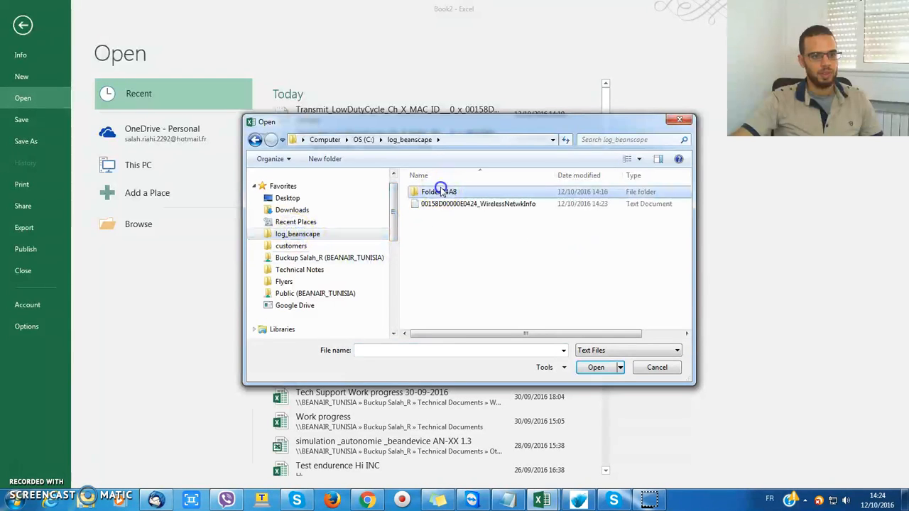
double_click(437, 190)
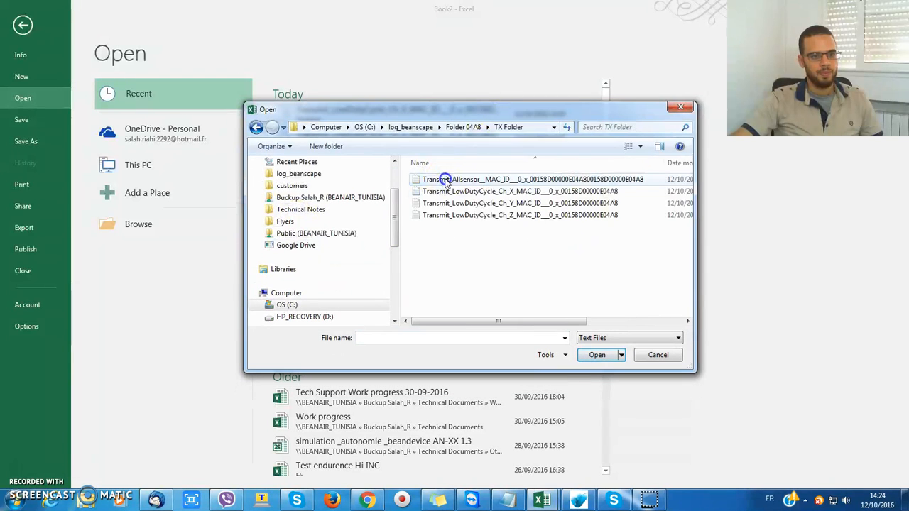
click(520, 190)
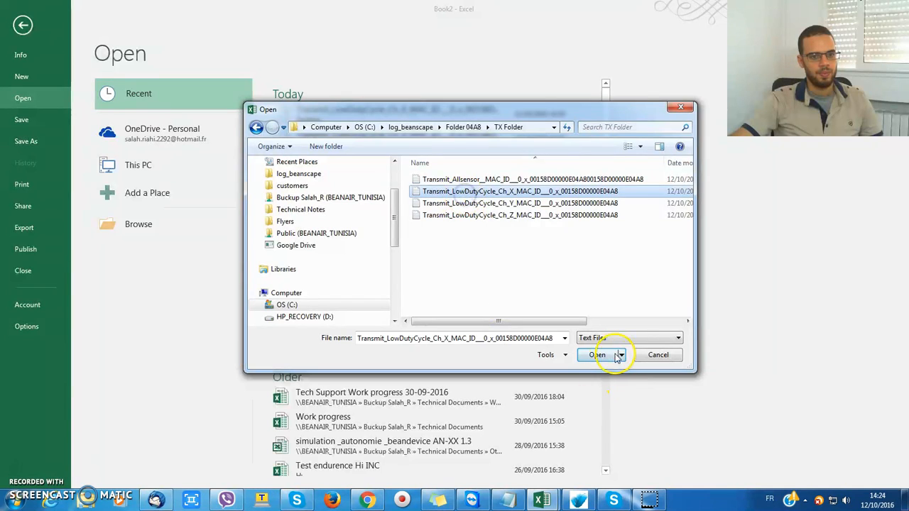
click(597, 356)
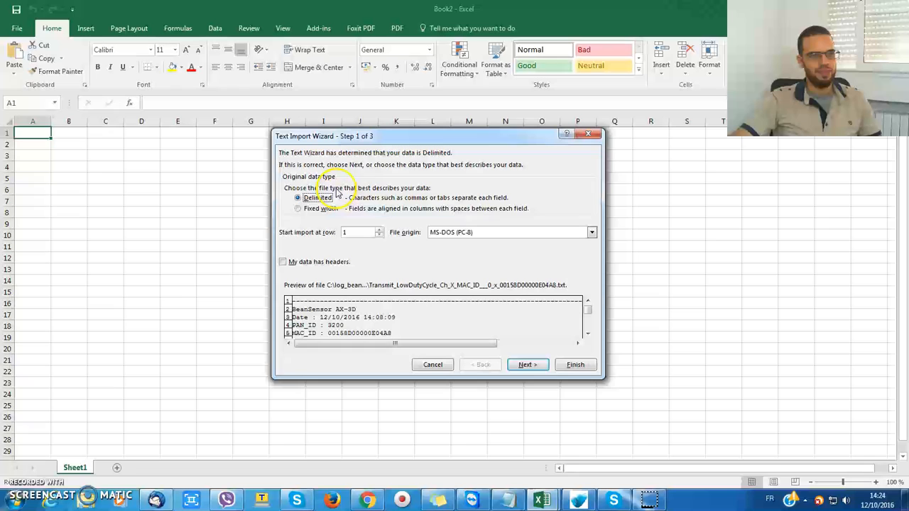
mouse_move(426, 197)
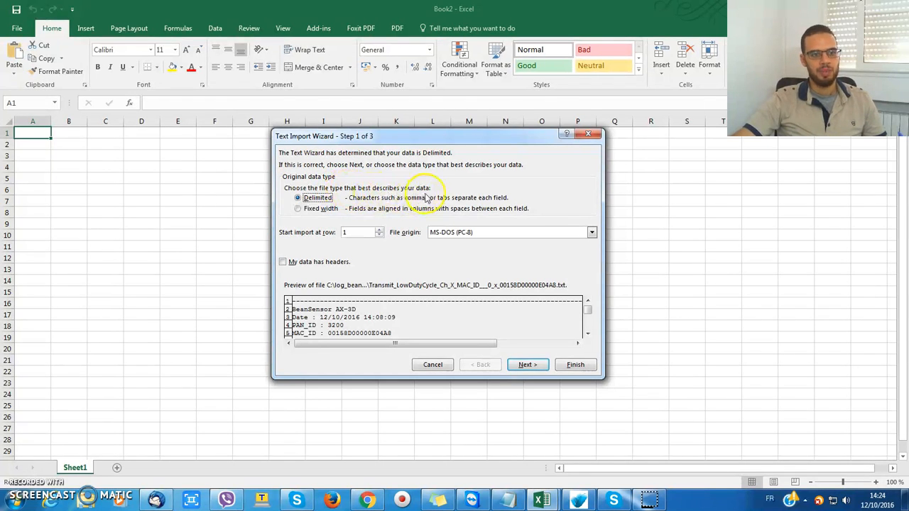
mouse_move(553, 355)
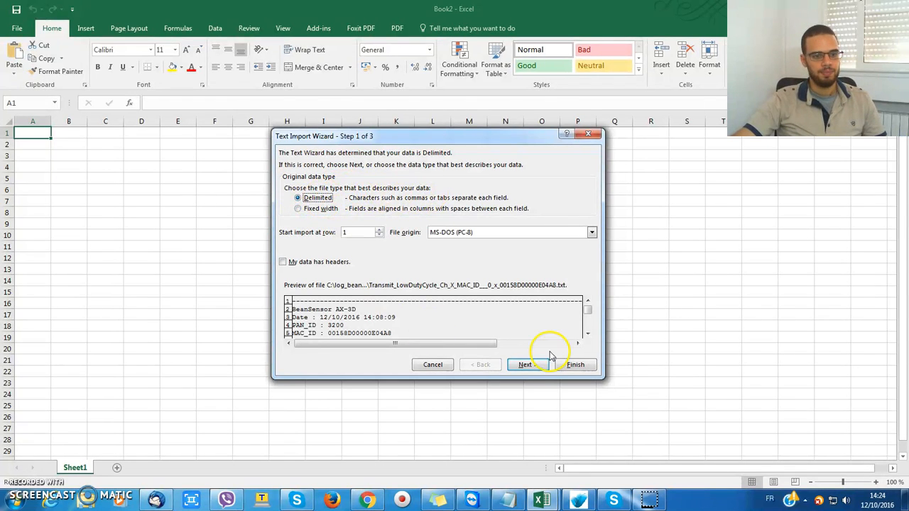
Step: Complete the Text Import Wizard as Delimited with Semicolon separator into Date and Measure columns
click(526, 364)
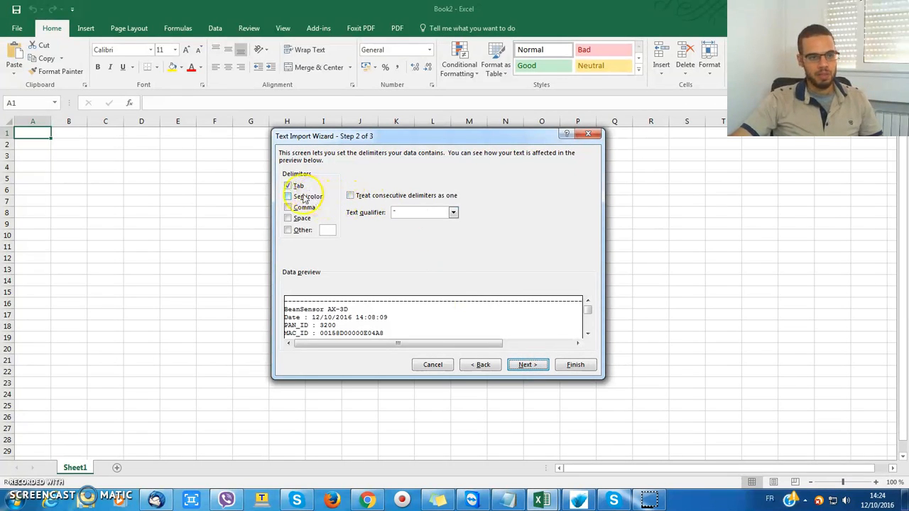
click(288, 196)
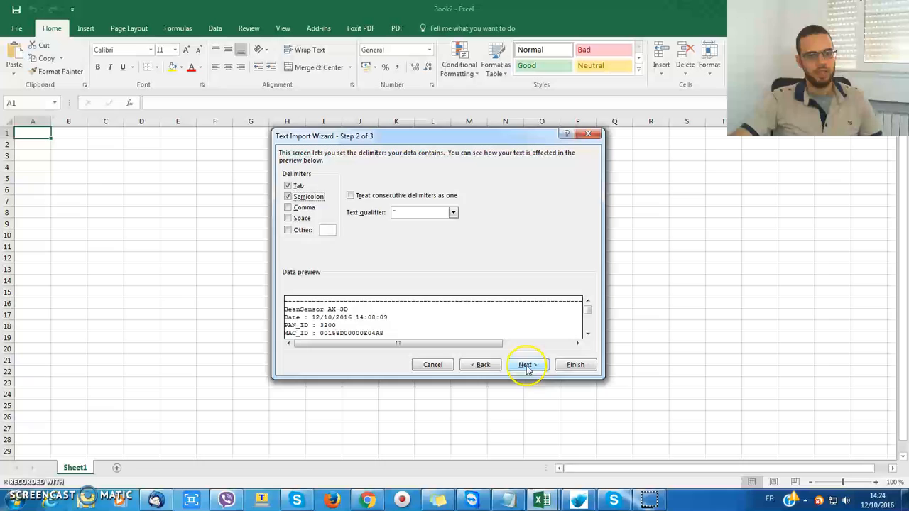
click(526, 364)
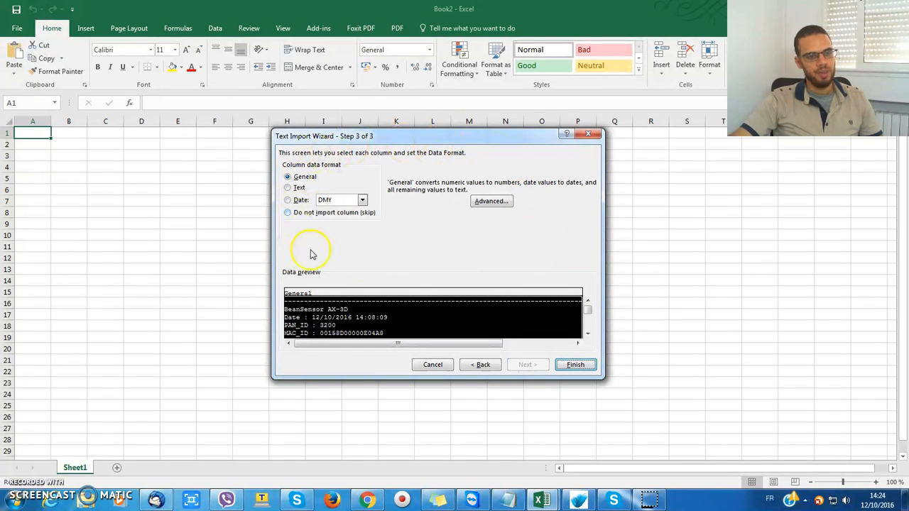
mouse_move(368, 159)
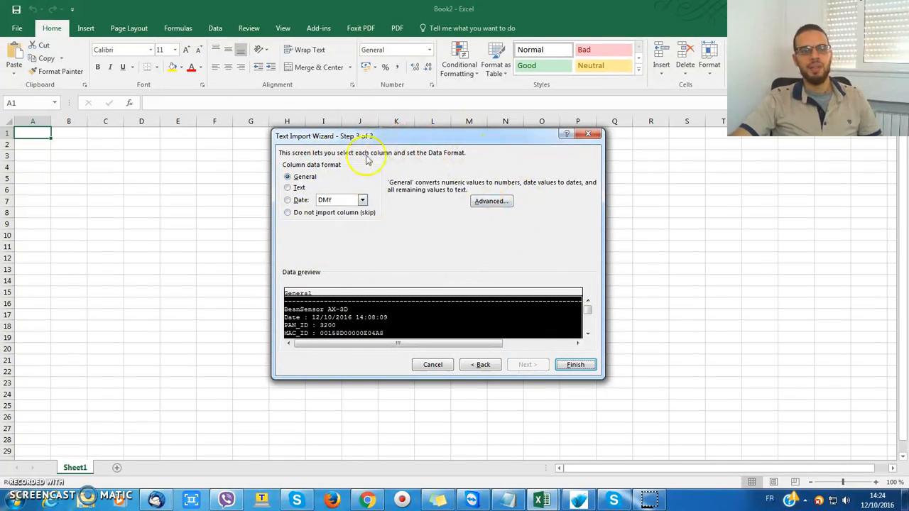
click(575, 363)
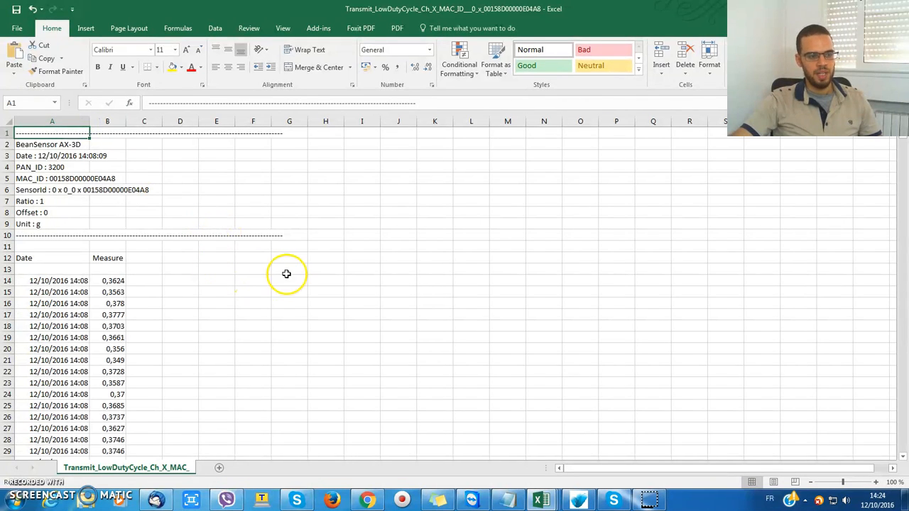
mouse_move(316, 279)
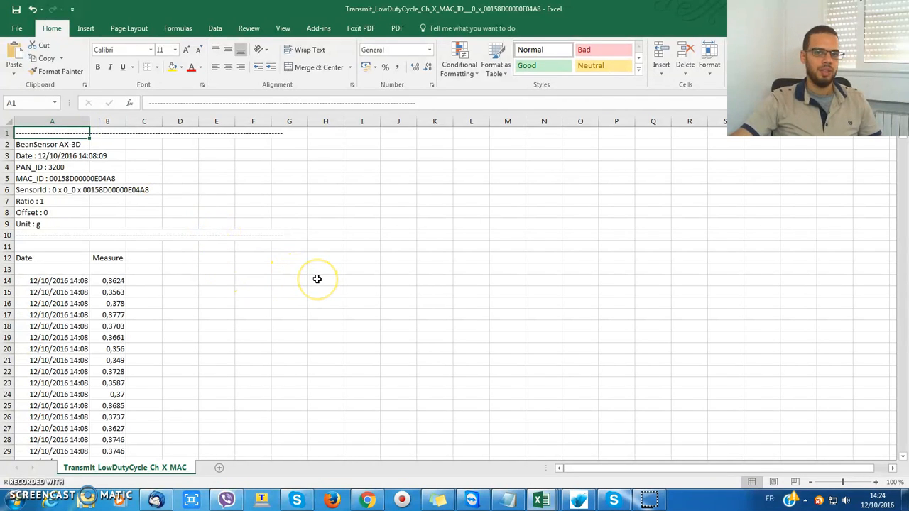
Step: Scroll through the imported Date and Measure readings, then go to the File page
scroll(down, 3)
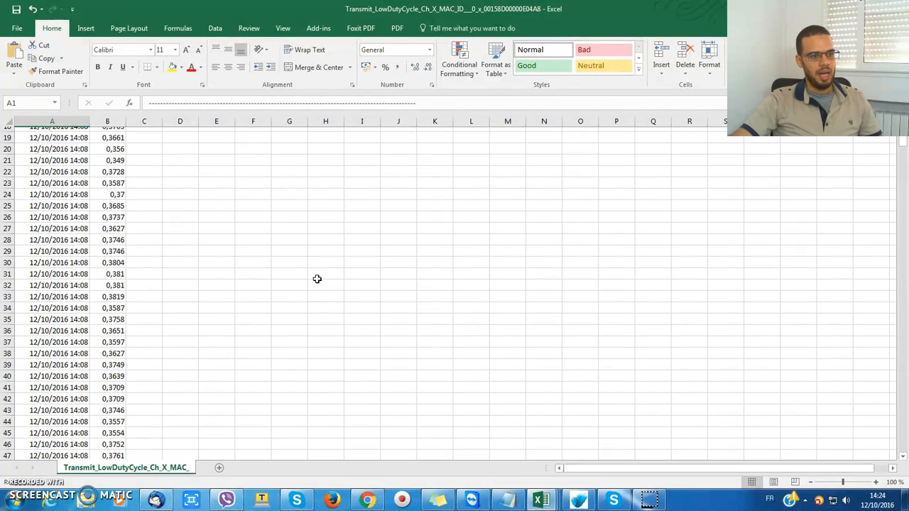
scroll(up, 3)
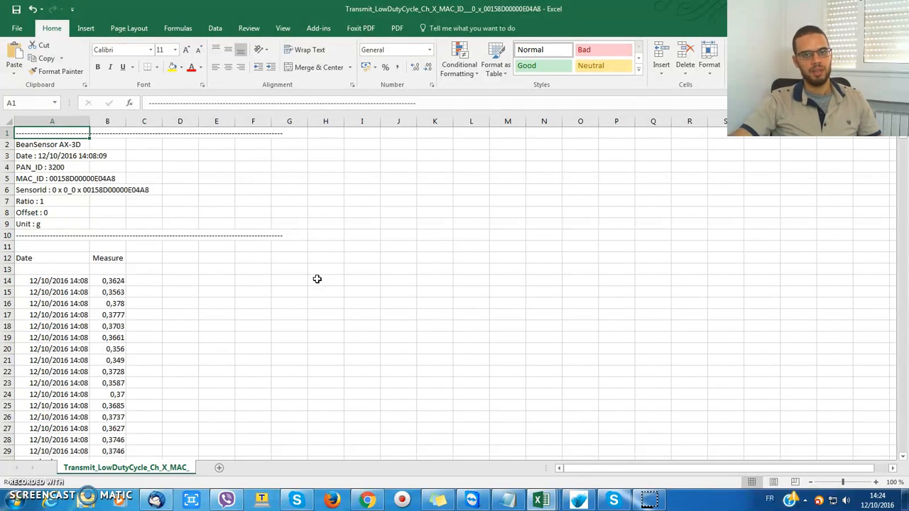
scroll(down, 3)
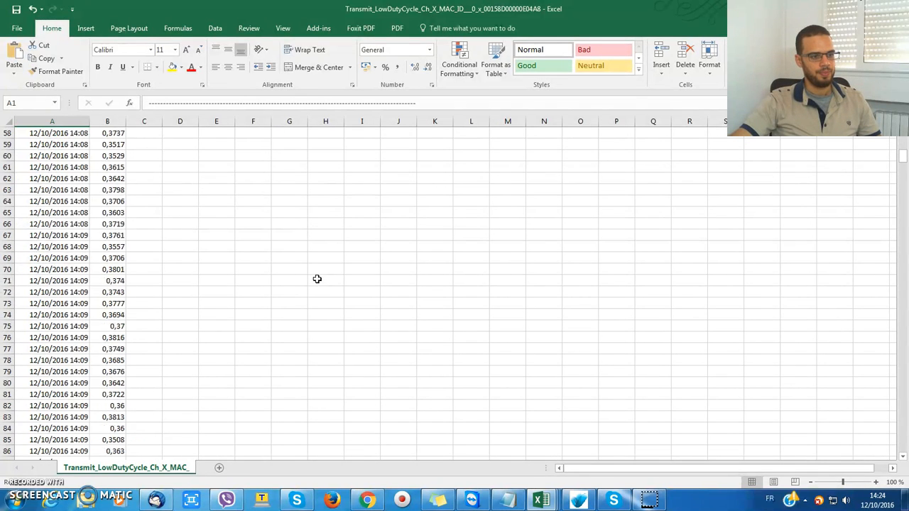
scroll(up, 3)
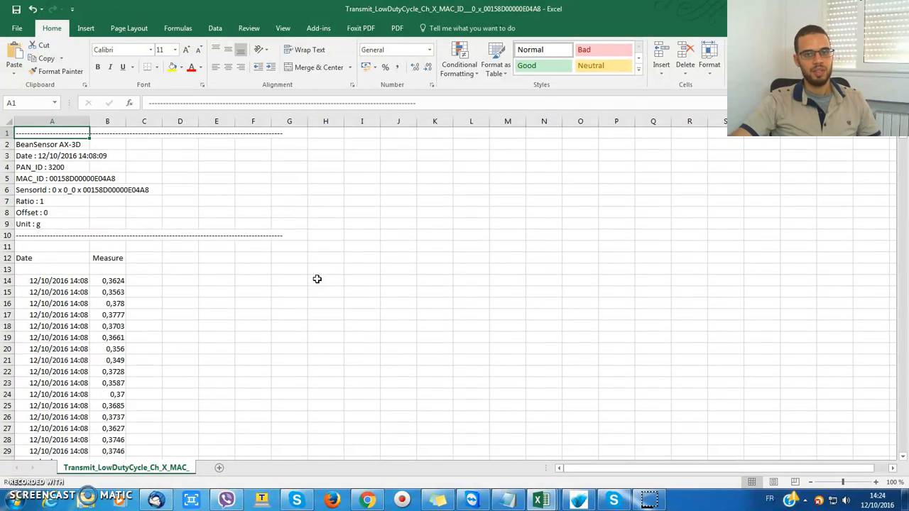
click(17, 29)
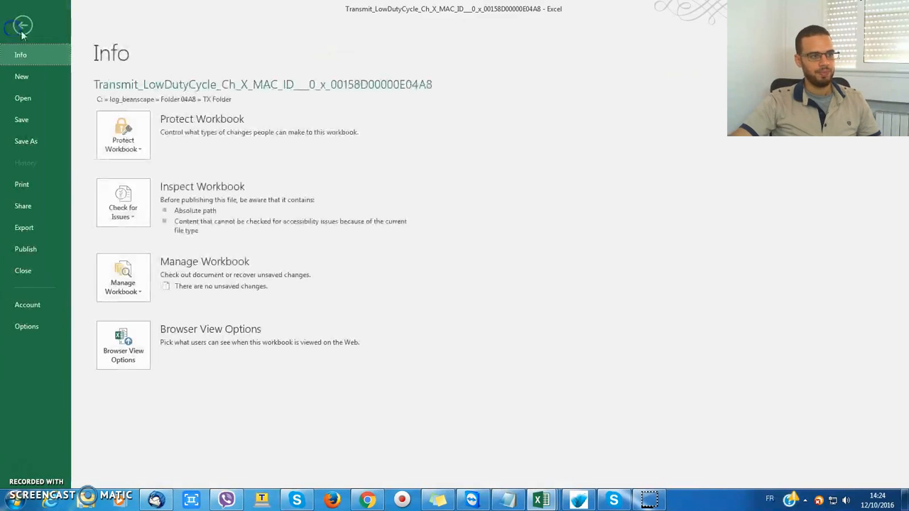
Step: Save As Text (Tab delimited) into TX Folder and confirm keeping that format
click(26, 141)
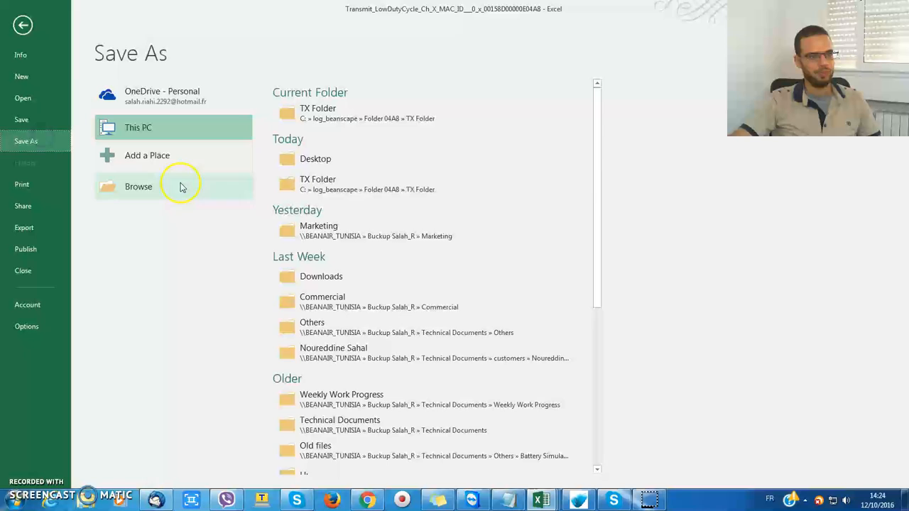
click(139, 186)
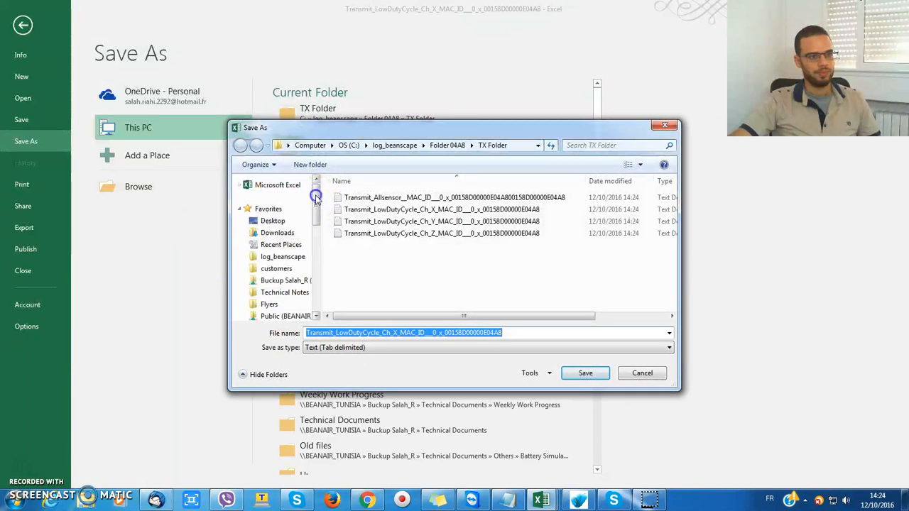
click(586, 372)
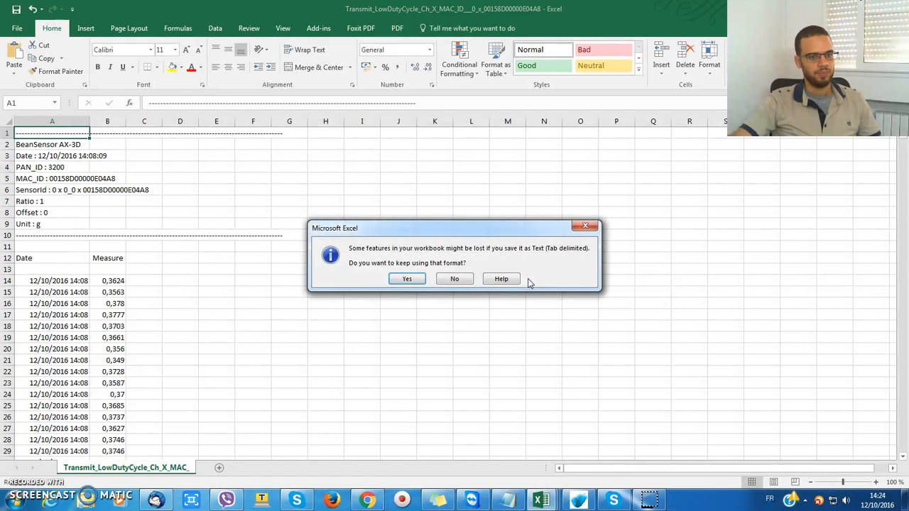
click(406, 279)
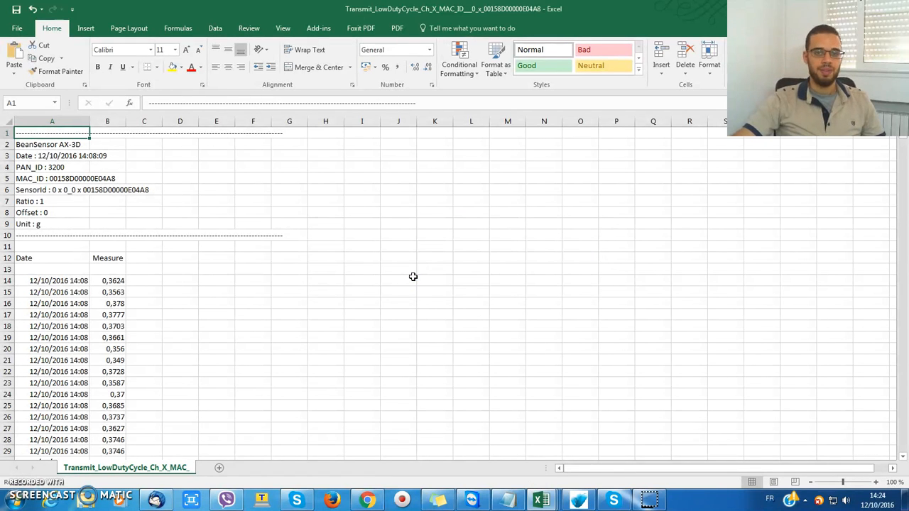